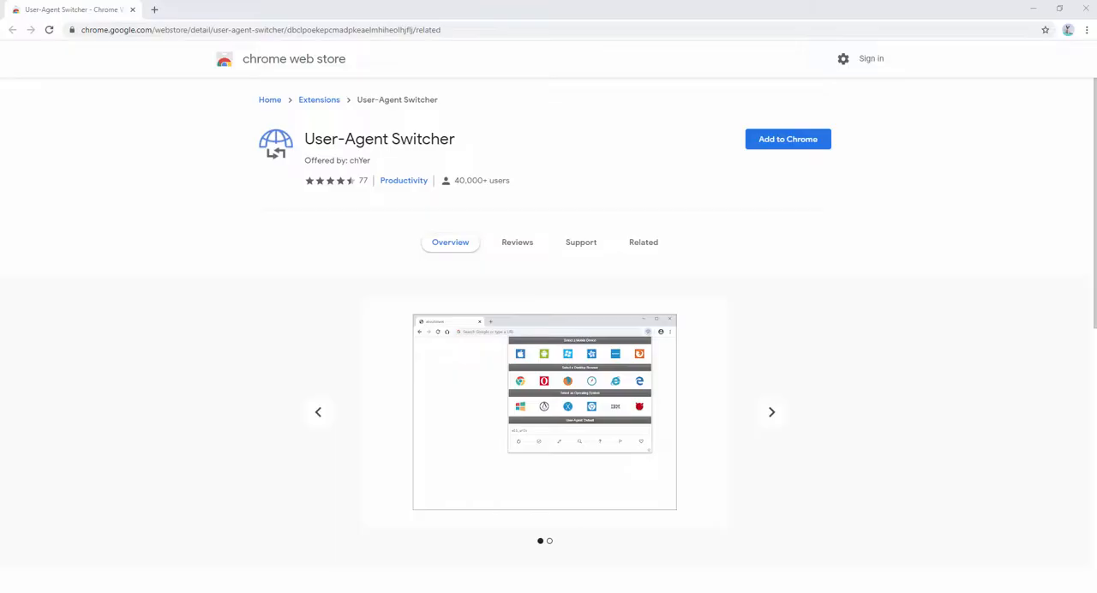
- Add the User-Agent Switcher extension to Chrome from its Web Store page and confirm
{"action": "left_click", "coordinate": [772, 413]}
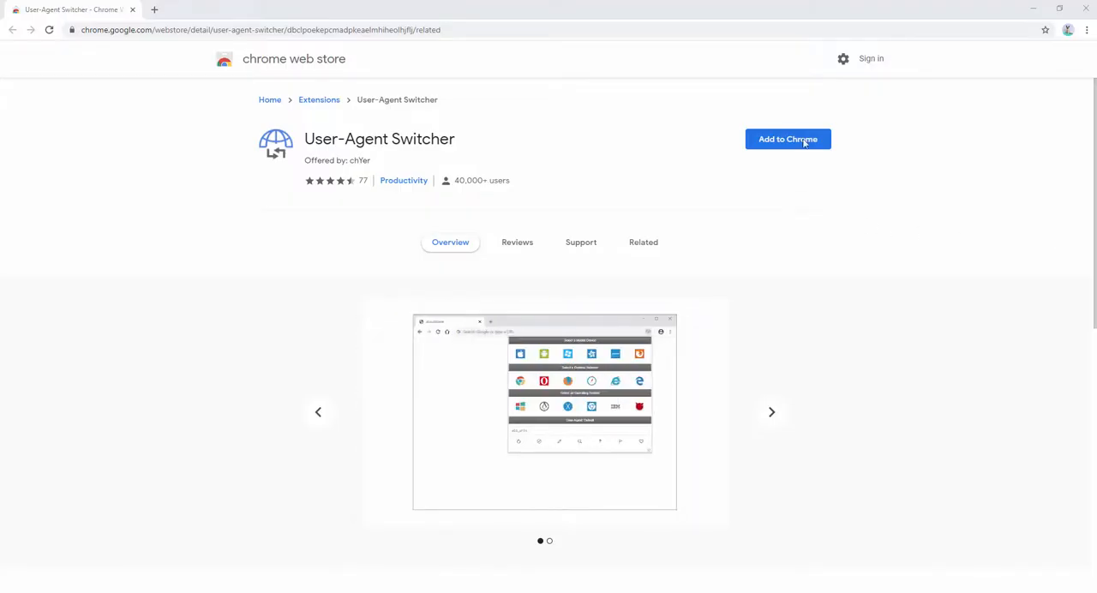
{"action": "left_click", "coordinate": [786, 139]}
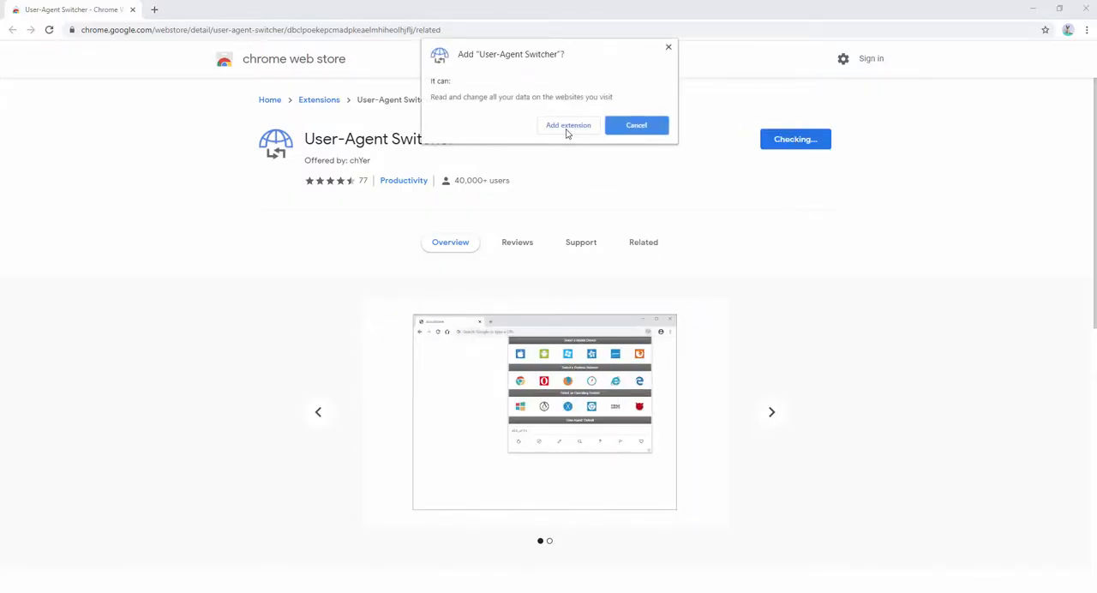
{"action": "left_click", "coordinate": [568, 125]}
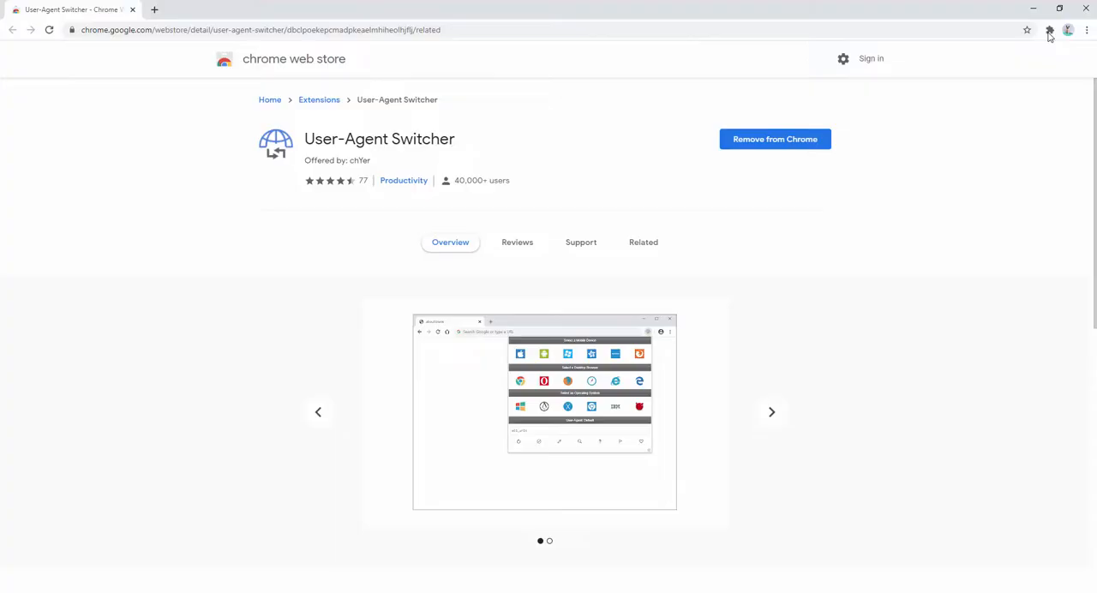
- Pin User-Agent Switcher to the Chrome toolbar from the Extensions menu
{"action": "left_click", "coordinate": [1048, 31]}
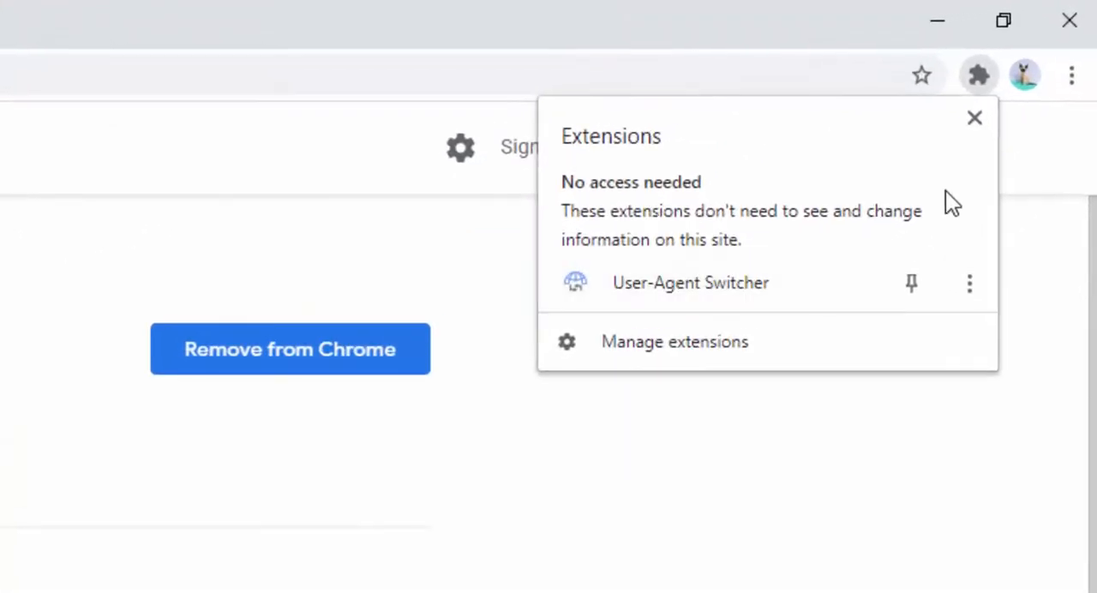
{"action": "left_click", "coordinate": [912, 283]}
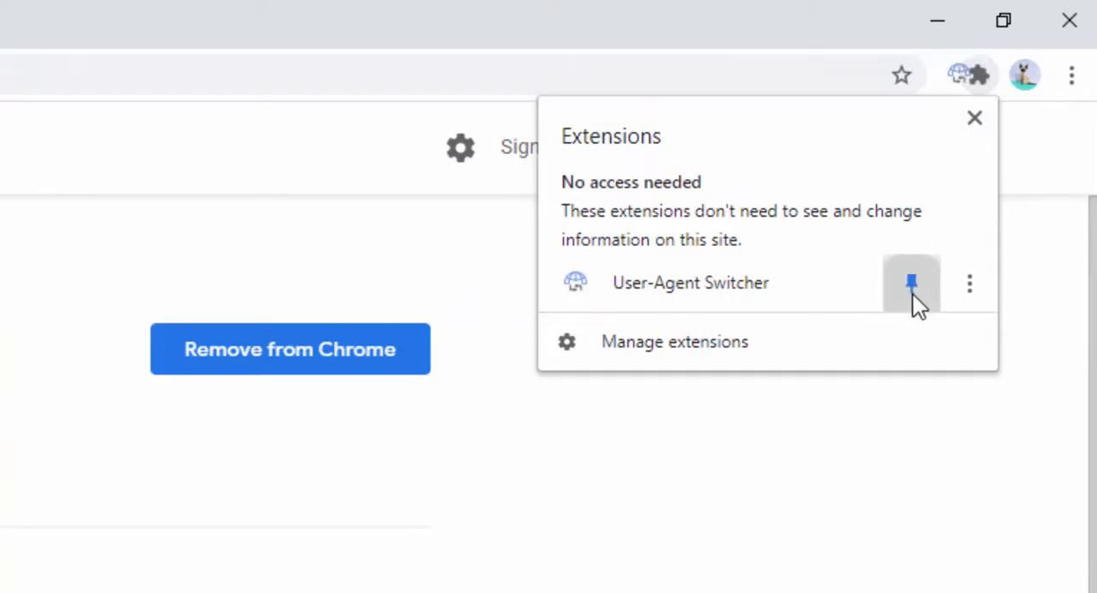
{"action": "left_click", "coordinate": [911, 283]}
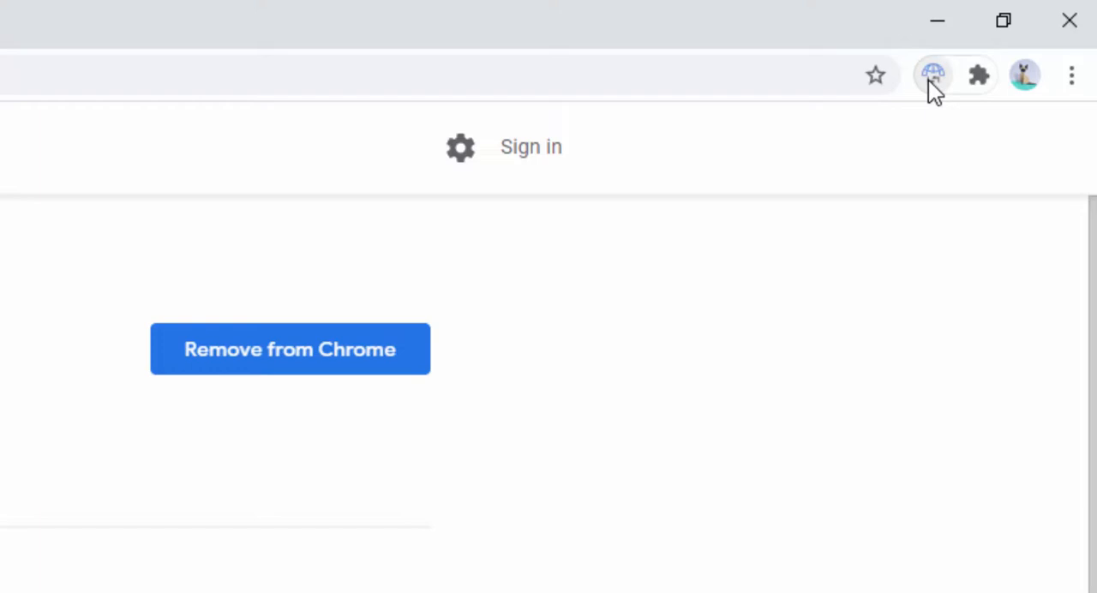
{"action": "mouse_move", "coordinate": [932, 75]}
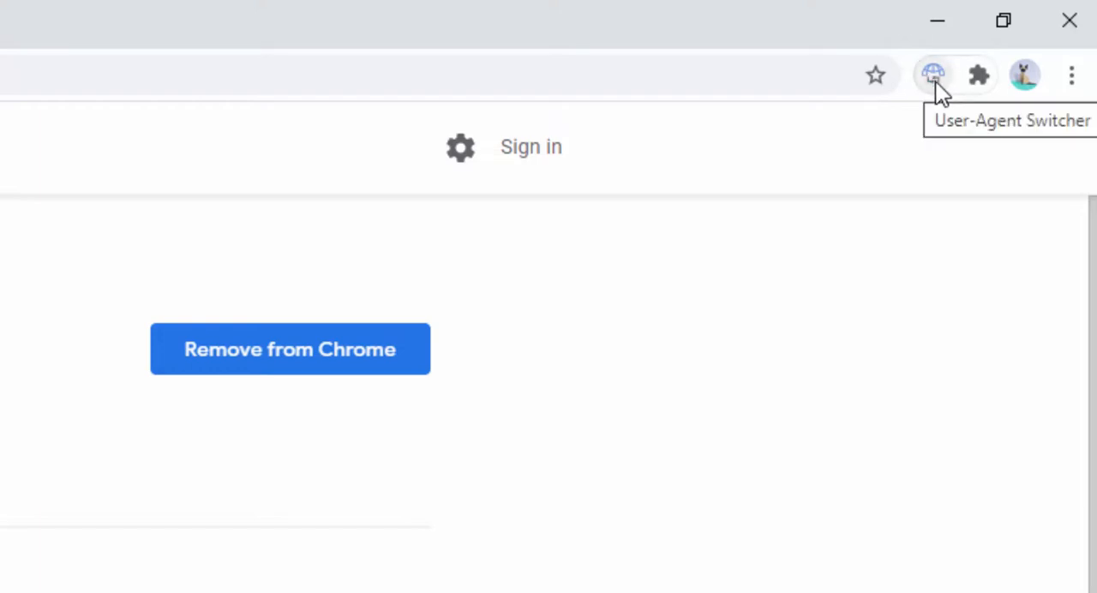
{"action": "left_click", "coordinate": [932, 76]}
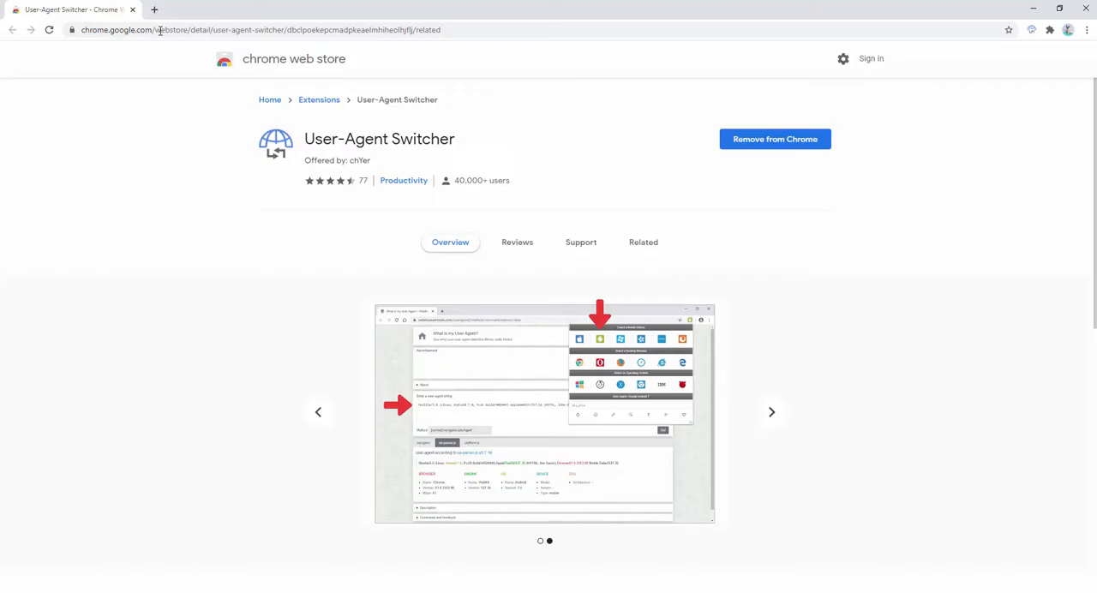
- Google "What is my user agent" in a new tab and open the WhatIsMyBrowser result in a new tab
{"action": "left_click", "coordinate": [291, 10]}
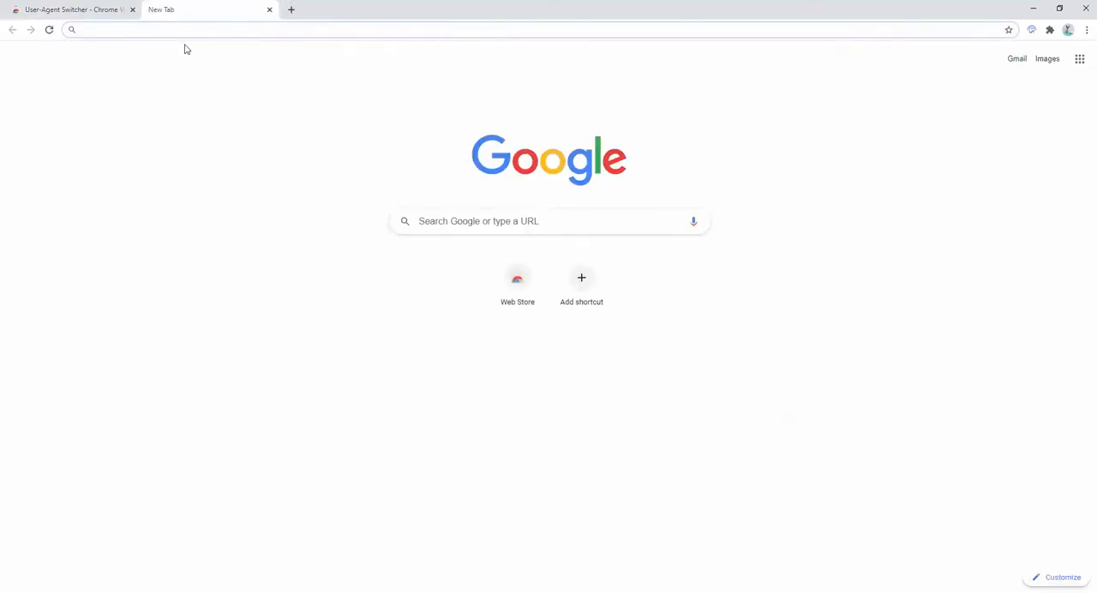
{"action": "left_click", "coordinate": [549, 221]}
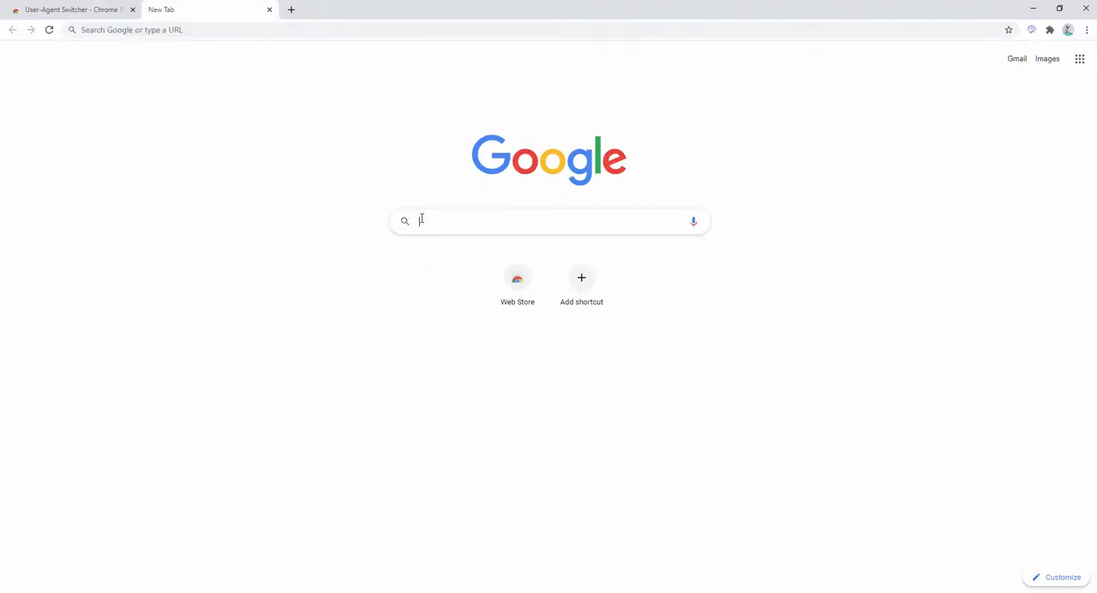
{"action": "type", "text": "What is my user agent"}
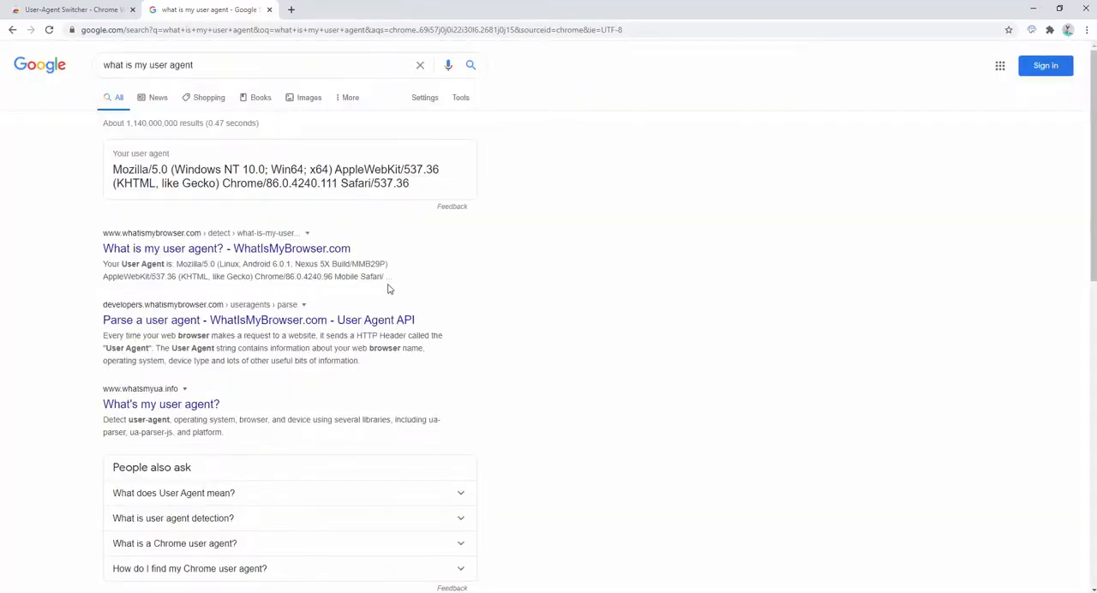
{"action": "right_click", "coordinate": [161, 346]}
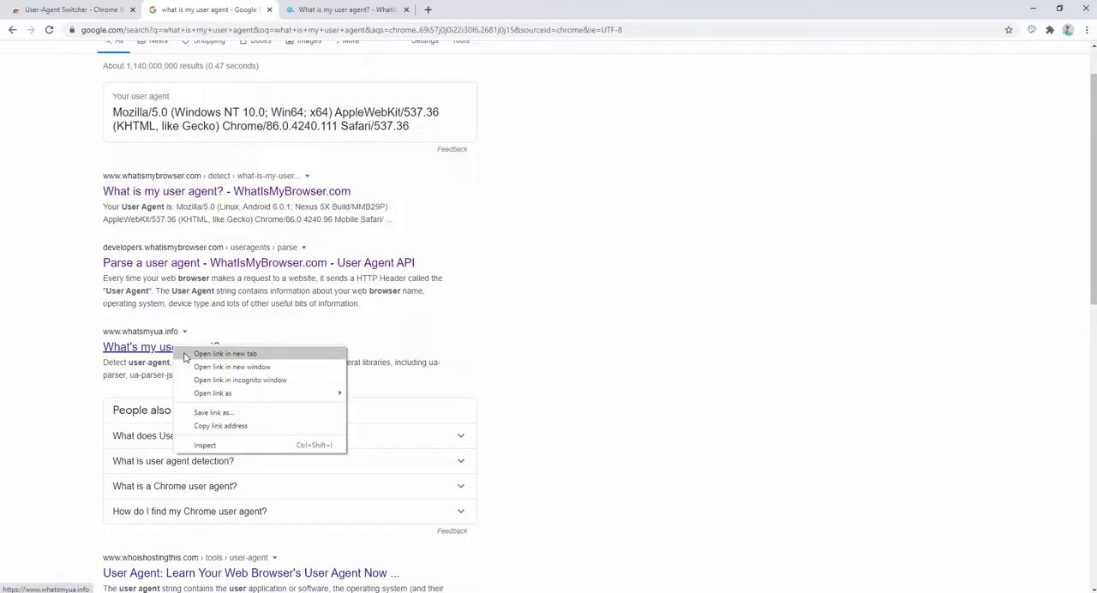
{"action": "left_click", "coordinate": [225, 353]}
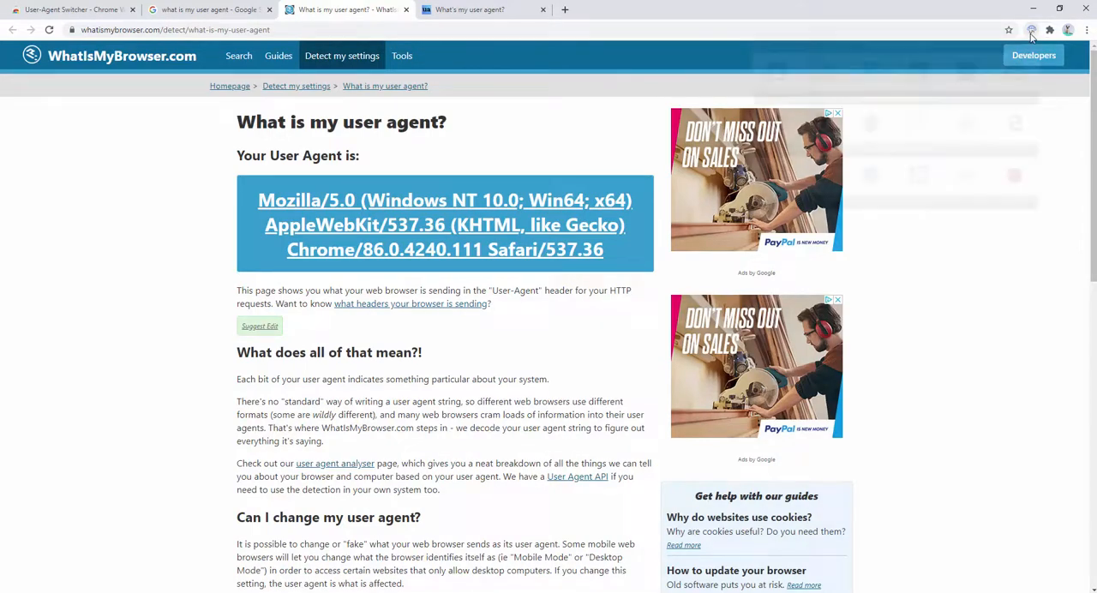
- Try iPhone, then set the spoofed agent to Google Chrome on Linux and confirm on whatismybrowser.com
{"action": "left_click", "coordinate": [1032, 31]}
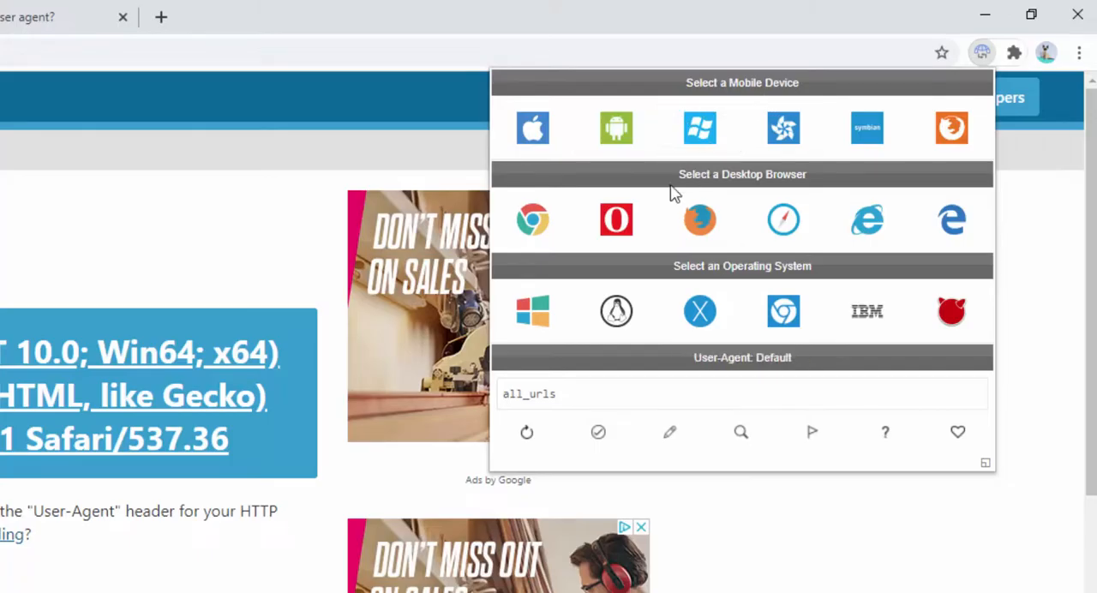
{"action": "left_click", "coordinate": [700, 310]}
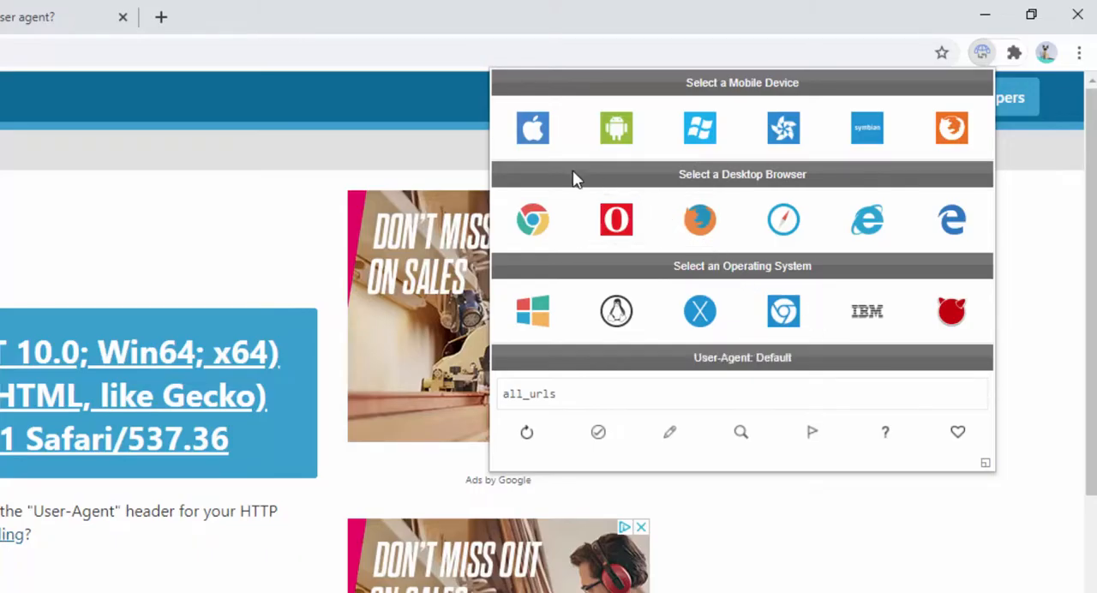
{"action": "left_click", "coordinate": [531, 126]}
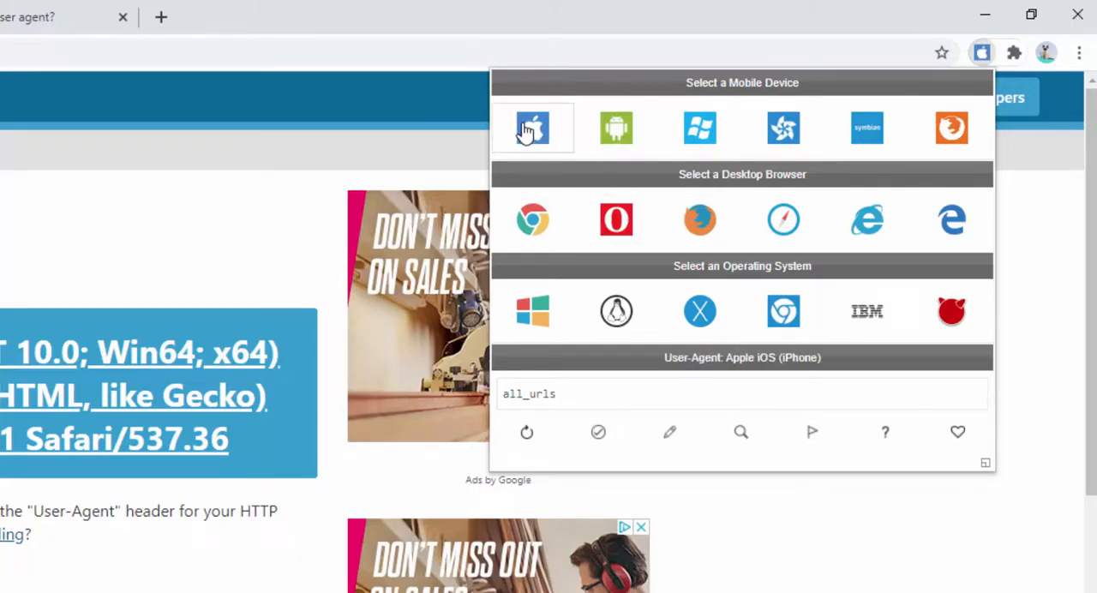
{"action": "left_click", "coordinate": [532, 310]}
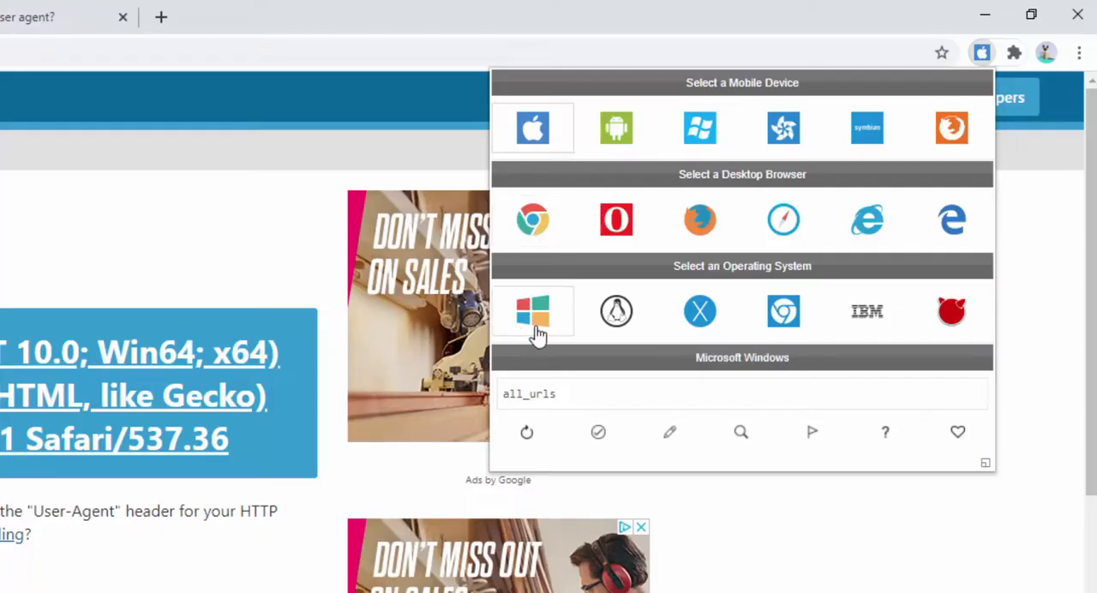
{"action": "left_click", "coordinate": [615, 310]}
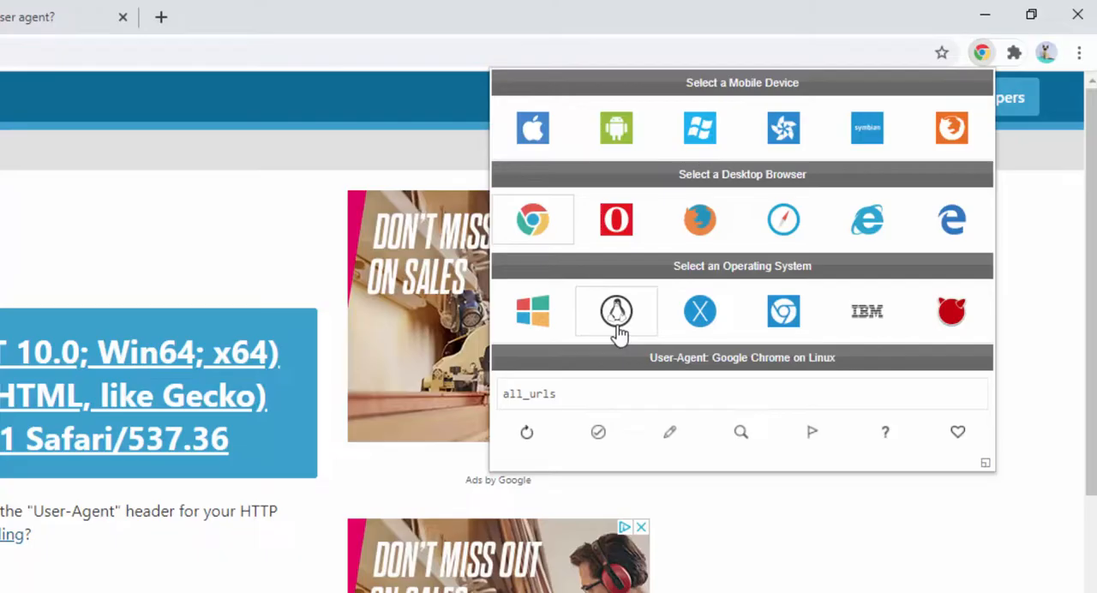
{"action": "mouse_move", "coordinate": [768, 380]}
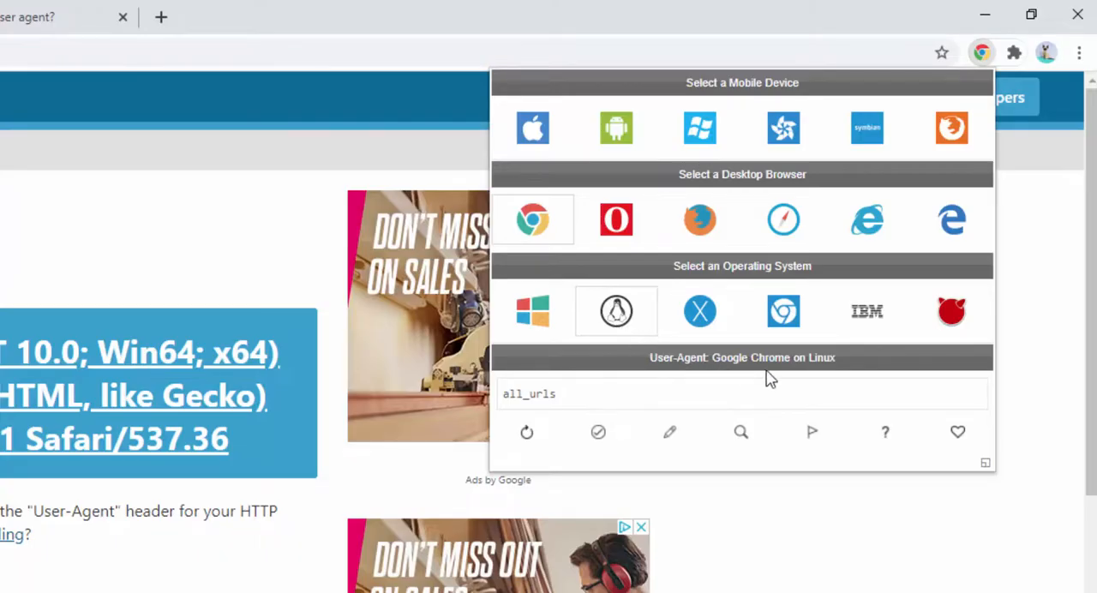
{"action": "left_click", "coordinate": [615, 219]}
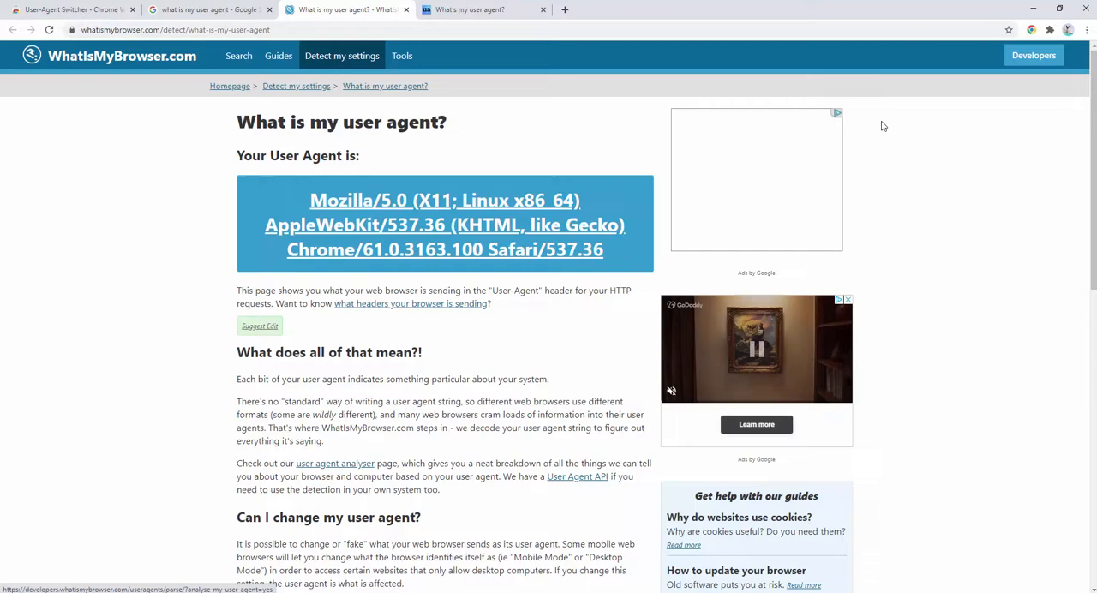
{"action": "left_click", "coordinate": [1032, 31]}
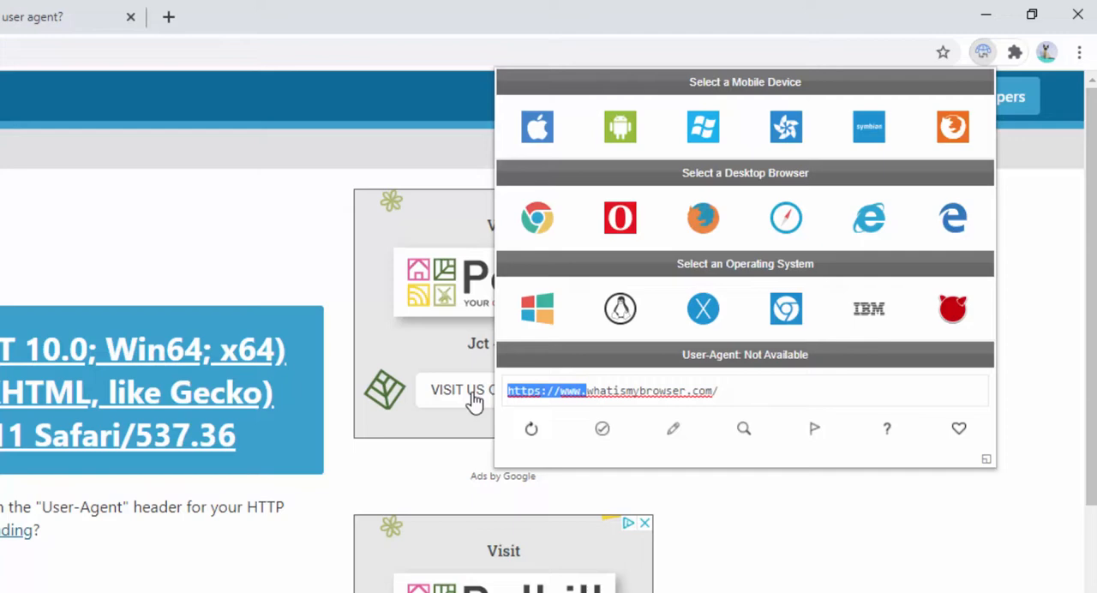
- Spoof an Android phone user agent for whatismybrowser.com and reload to confirm Android 9 Chrome
{"action": "left_click", "coordinate": [620, 127]}
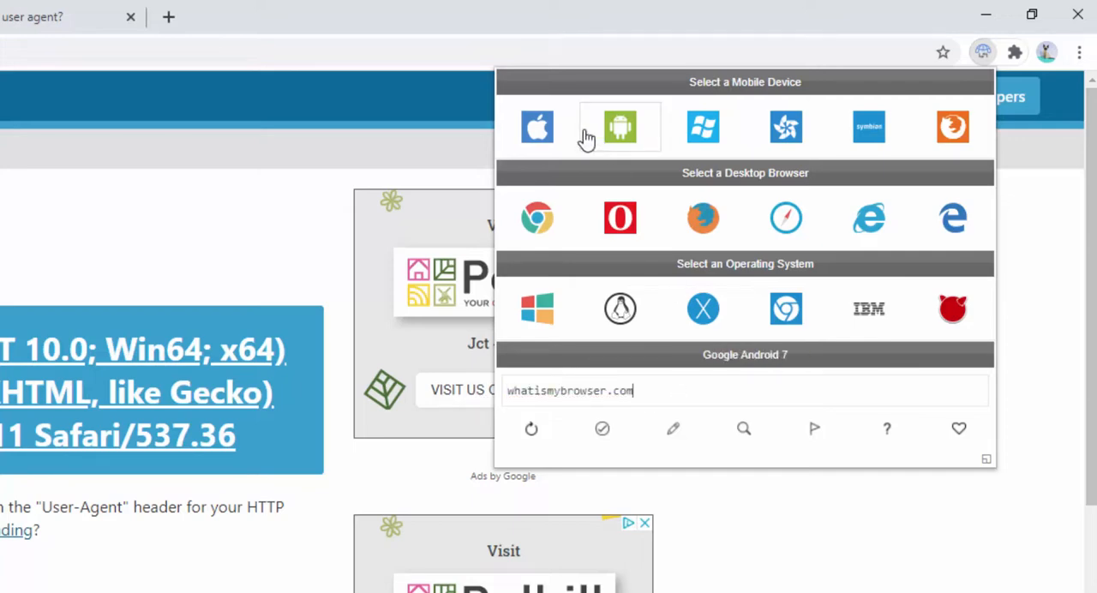
{"action": "left_click", "coordinate": [702, 216]}
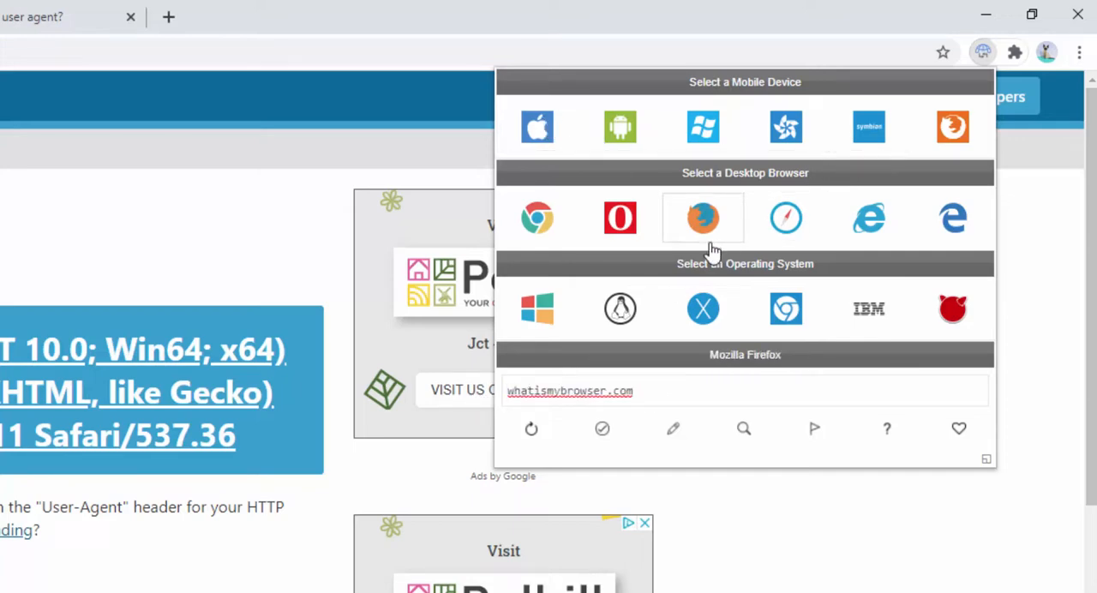
{"action": "left_click", "coordinate": [621, 127]}
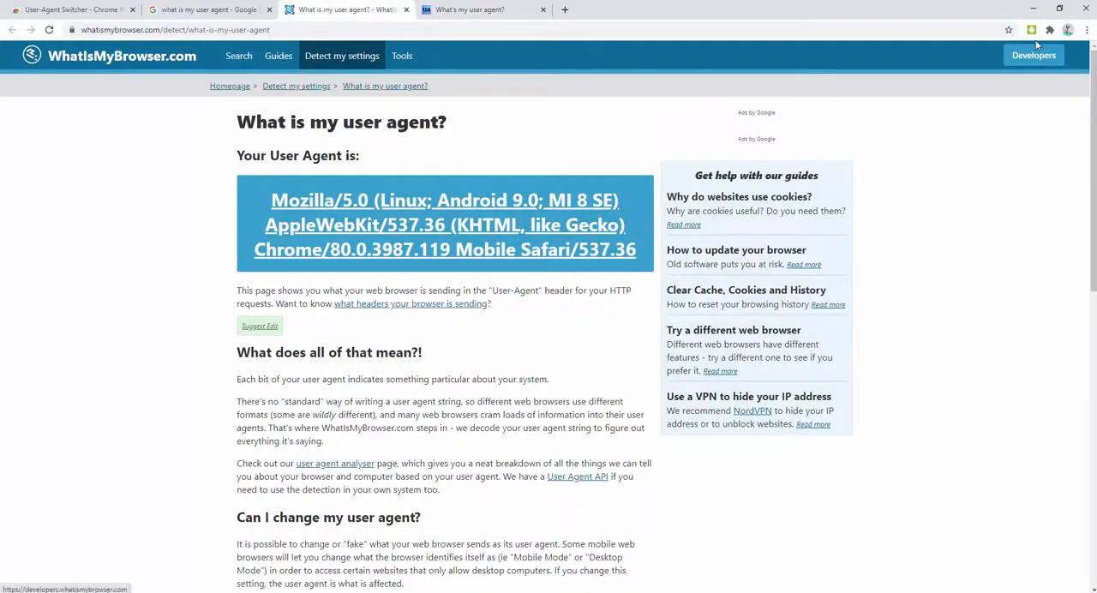
- Switch back to the default user agent so the Windows 10 Chrome agent shows again
{"action": "left_click", "coordinate": [1032, 29]}
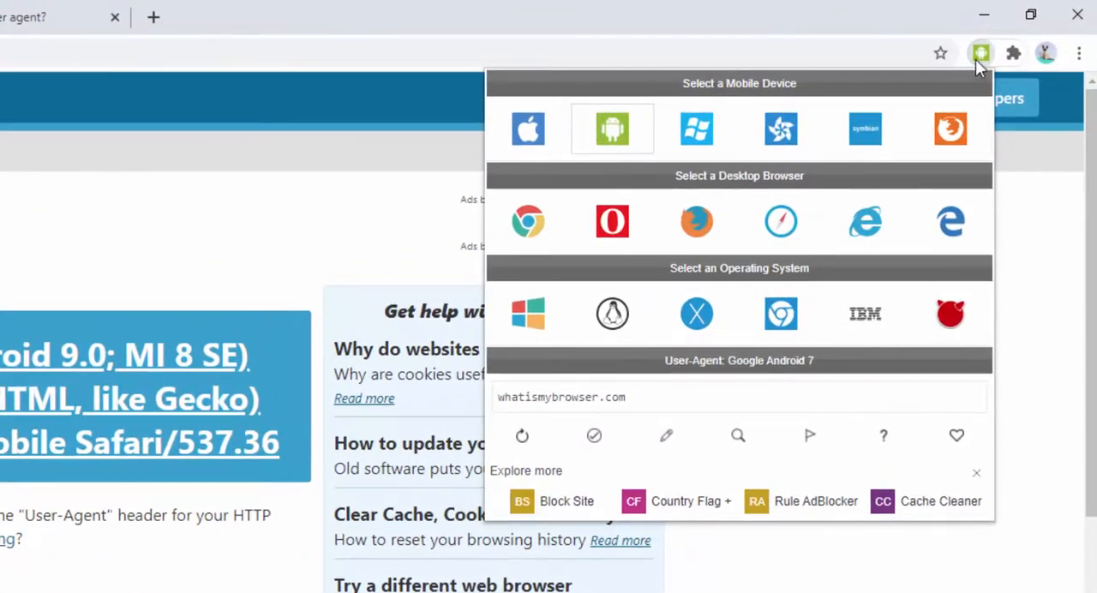
{"action": "mouse_move", "coordinate": [997, 72]}
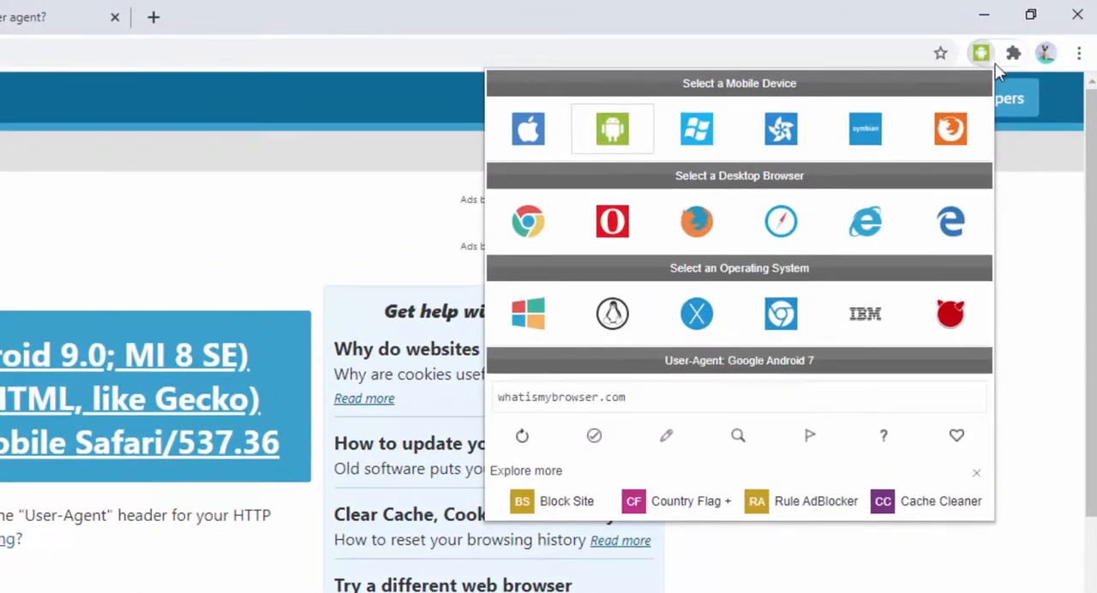
{"action": "mouse_move", "coordinate": [780, 312]}
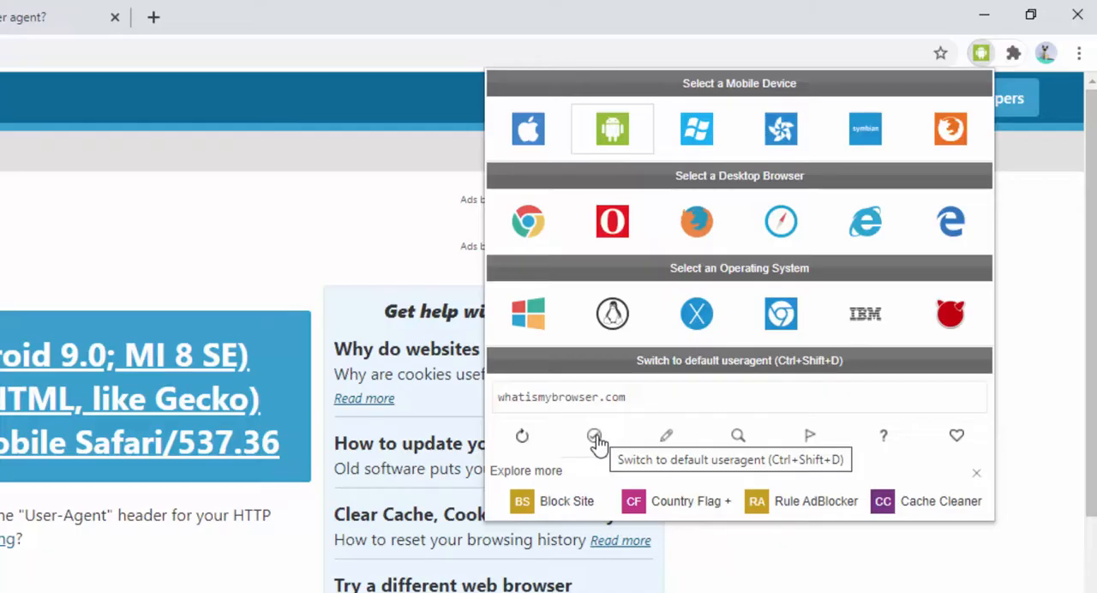
{"action": "left_click", "coordinate": [593, 435]}
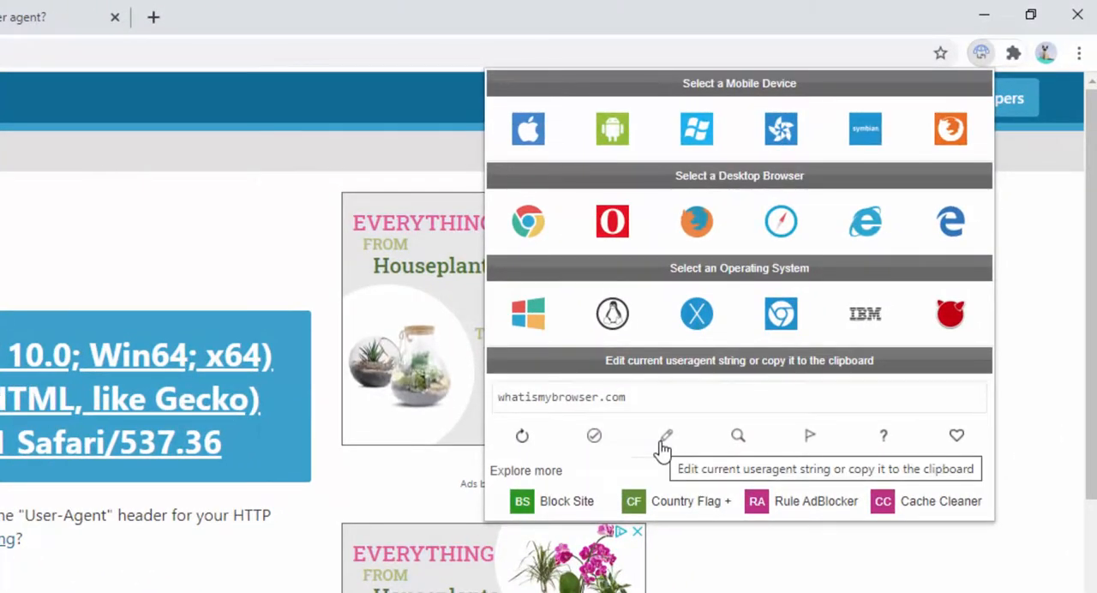
- Set a Firefox agent with custom text "I want text here" appended and reload to verify, then check whatsmyua.info
{"action": "left_click", "coordinate": [696, 221]}
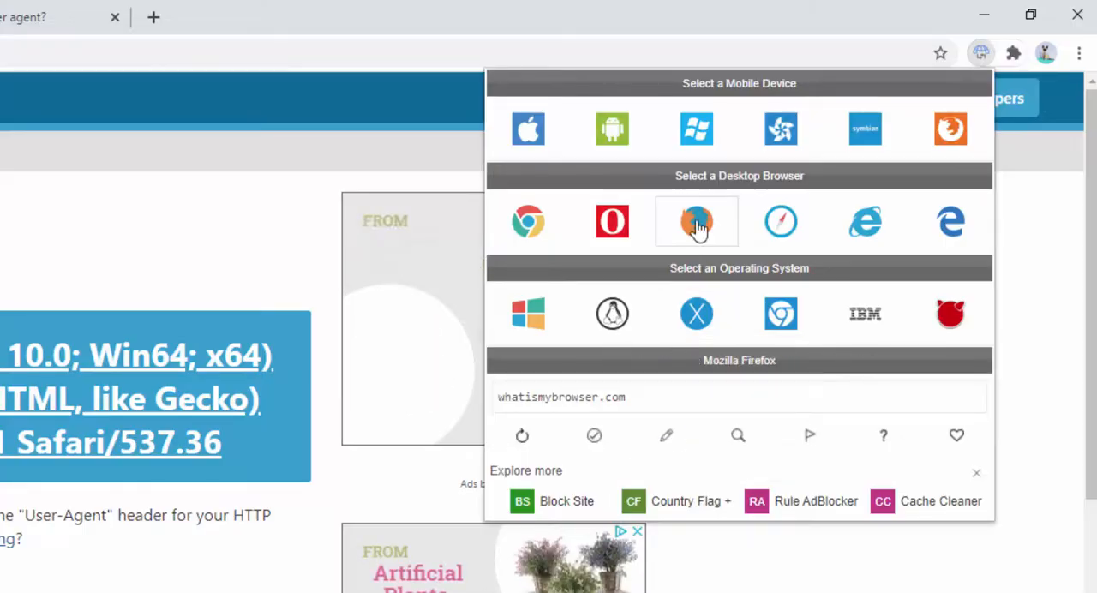
{"action": "left_click", "coordinate": [695, 221]}
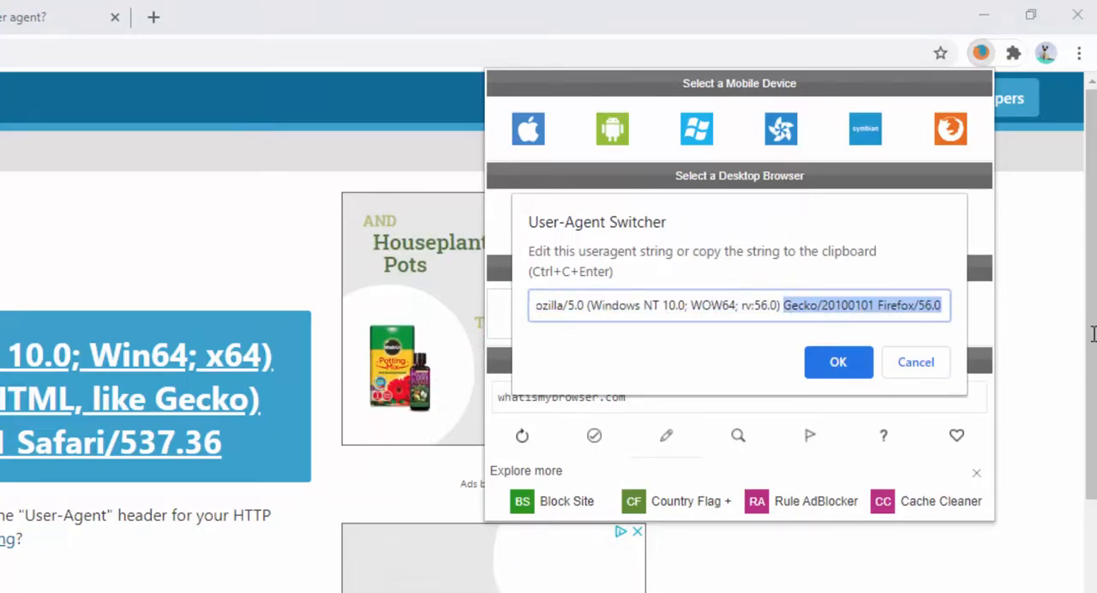
{"action": "type", "text": "I want te"}
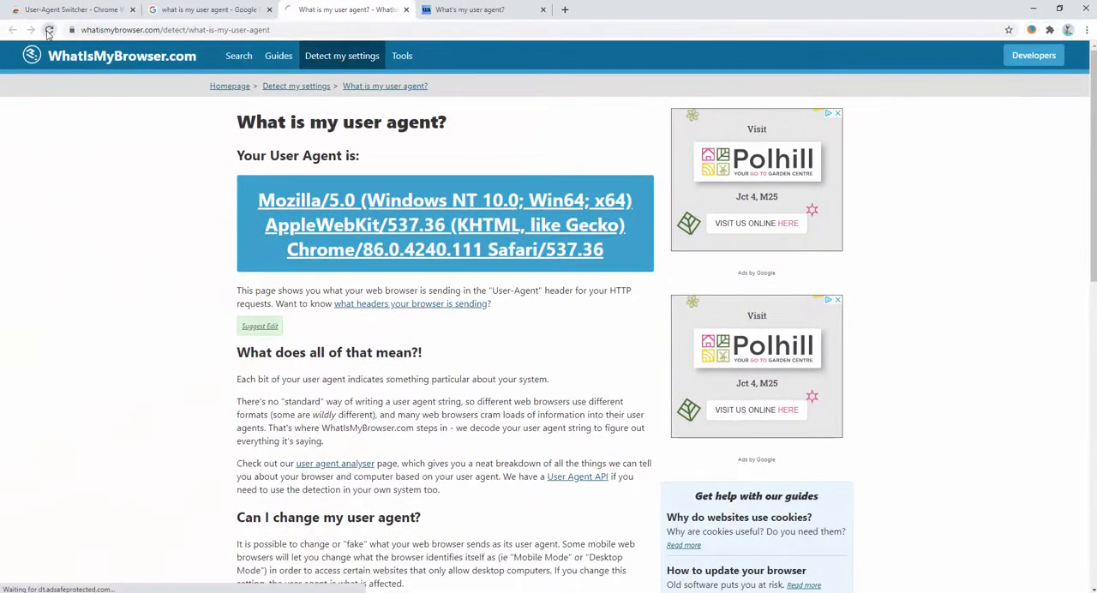
{"action": "left_click", "coordinate": [48, 31]}
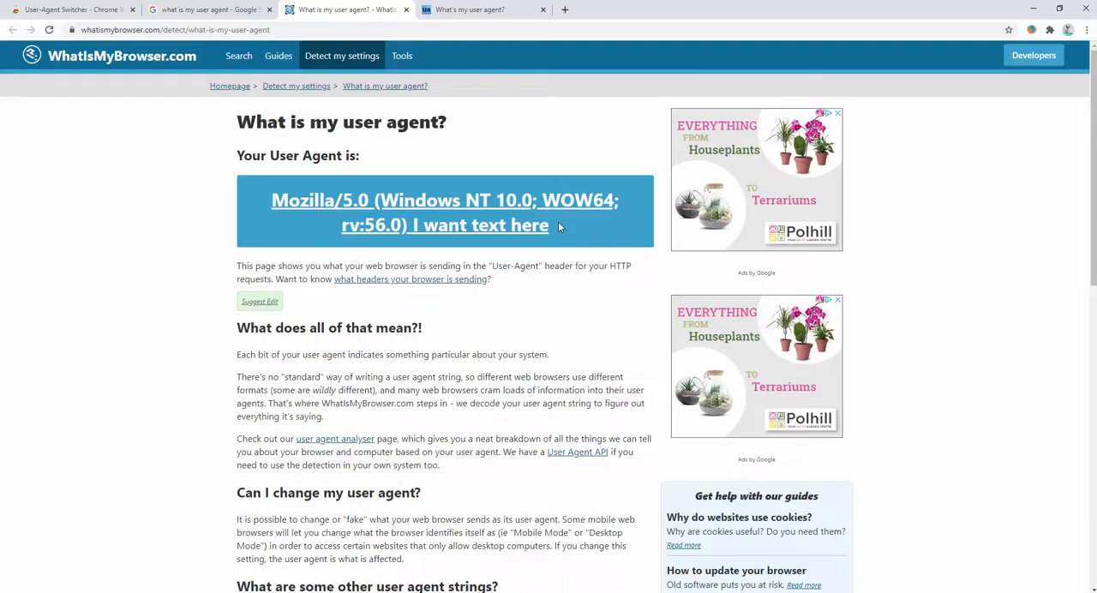
{"action": "left_click", "coordinate": [480, 11]}
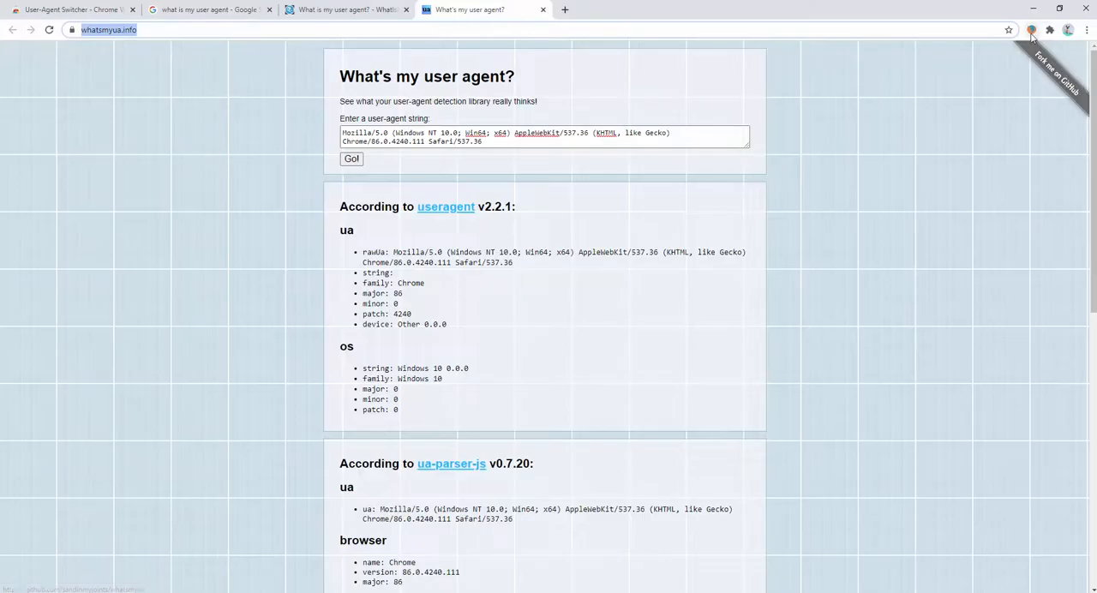
- Apply the custom agent to all_urls so whatsmyua.info reports it, then show the extension's details page via Manage extensions
{"action": "left_click", "coordinate": [1032, 31]}
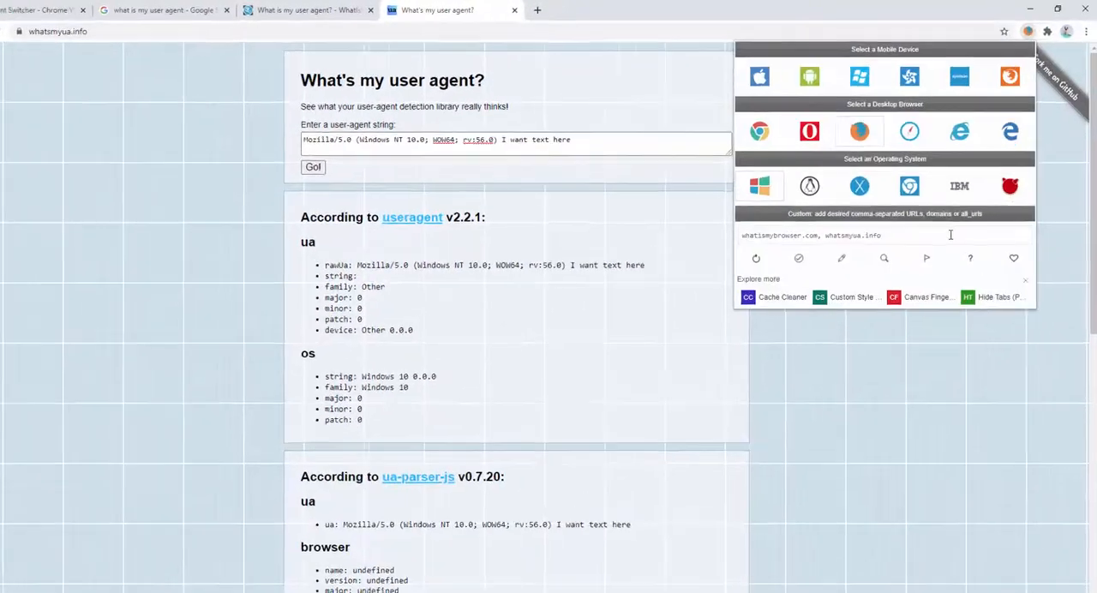
{"action": "type", "text": "all_urls"}
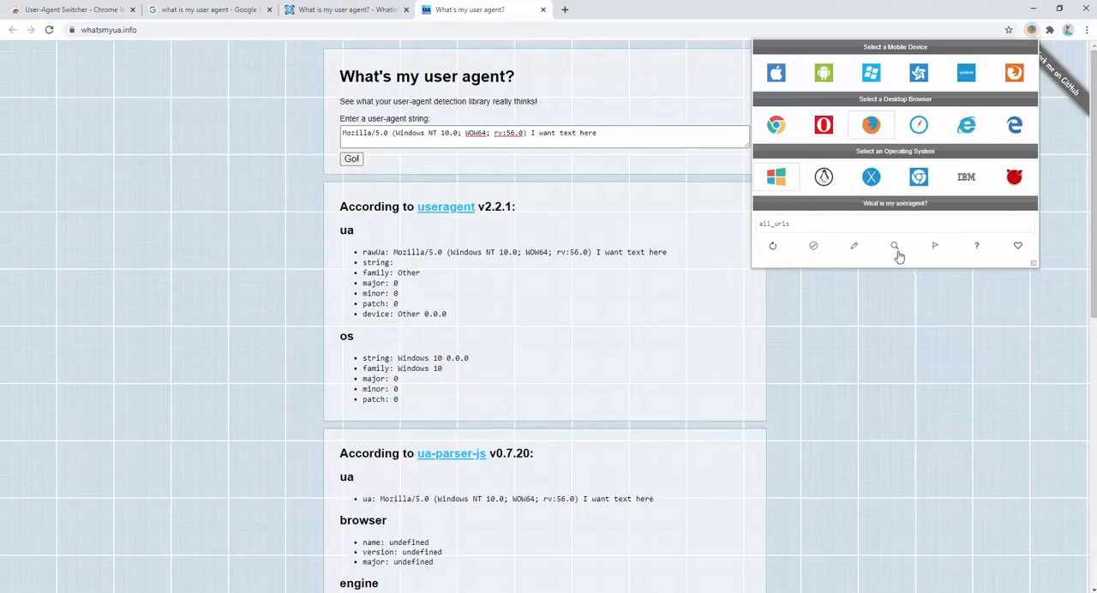
{"action": "mouse_move", "coordinate": [895, 247]}
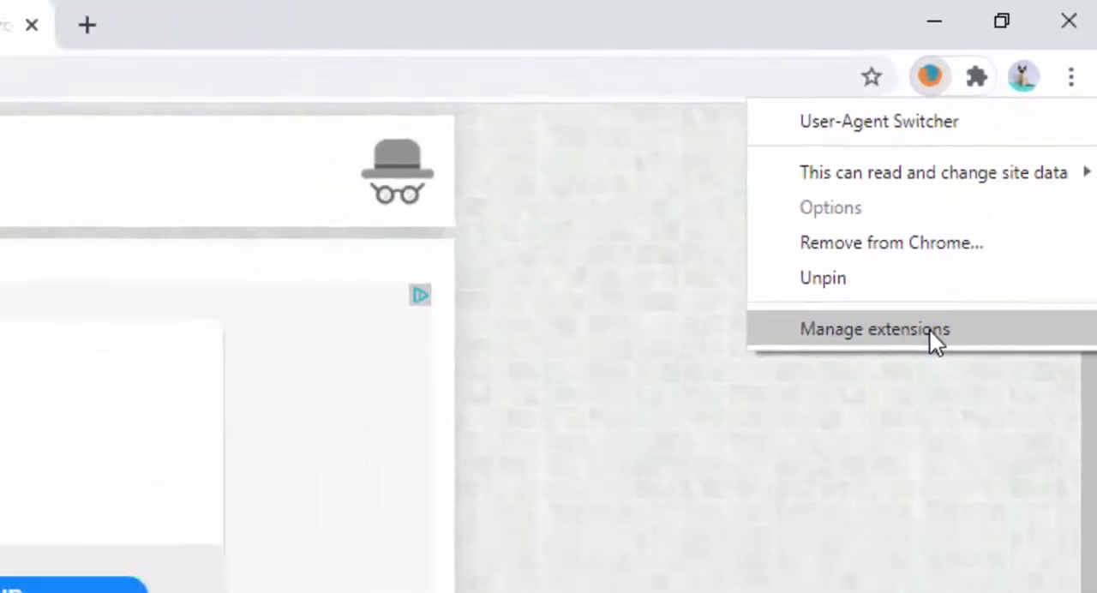
{"action": "left_click", "coordinate": [874, 329]}
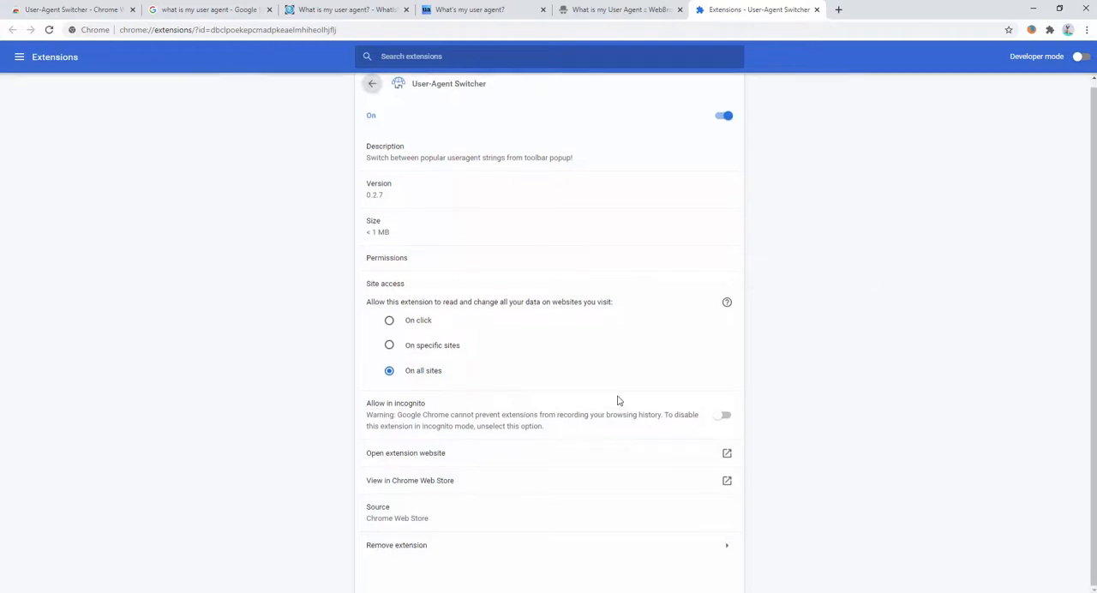